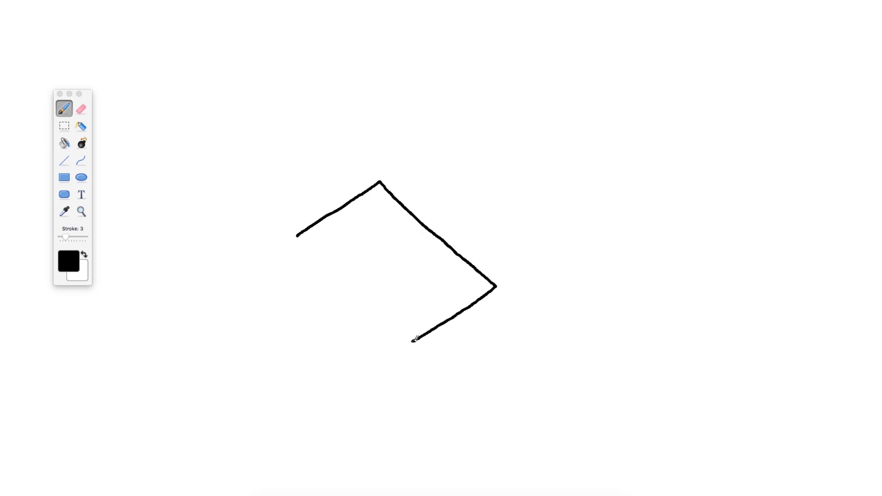
Step: Draw the box edges, knob, switch, cable and KICKER lettering, then wipe the canvas with the bomb tool
drag(295, 238, 417, 387)
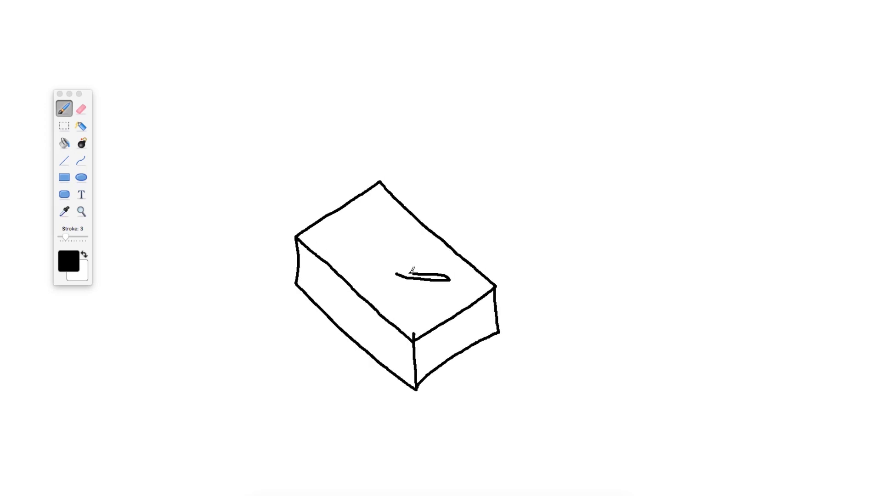
drag(399, 276, 433, 304)
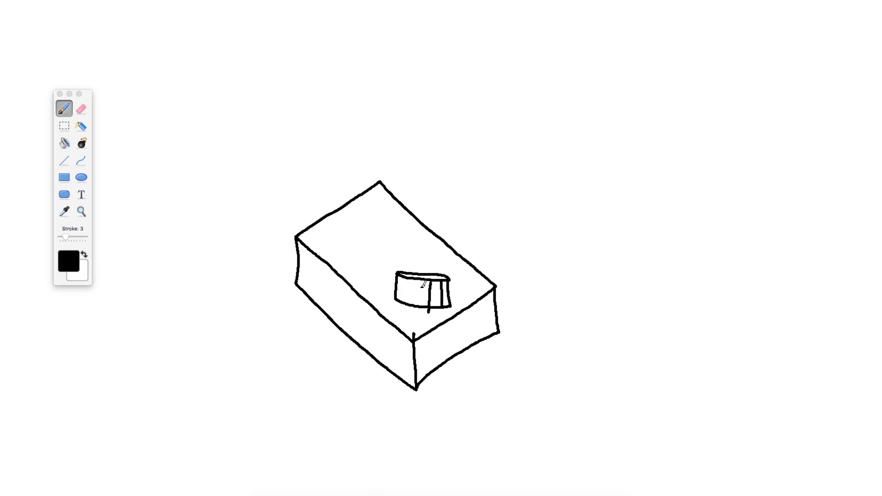
drag(354, 240, 385, 242)
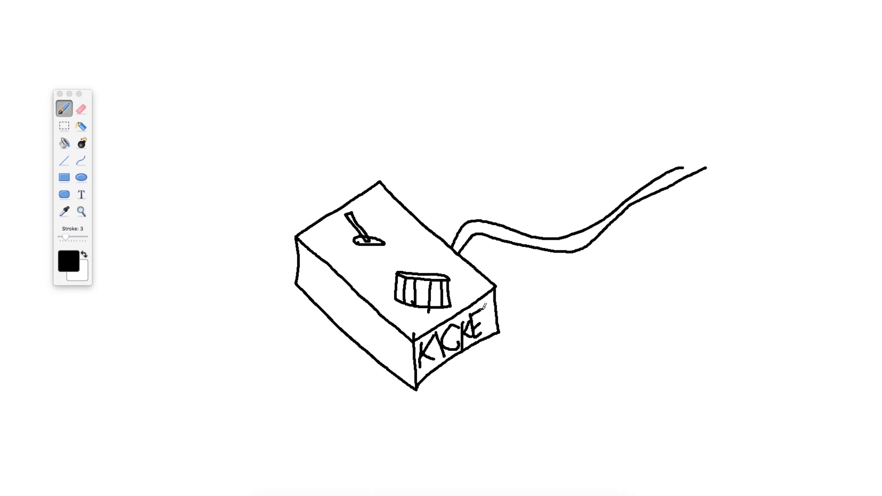
drag(481, 315, 489, 338)
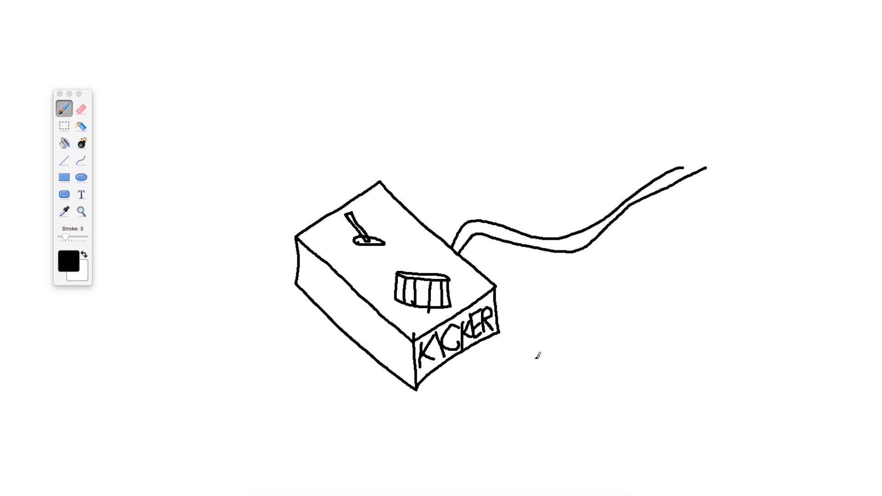
click(81, 142)
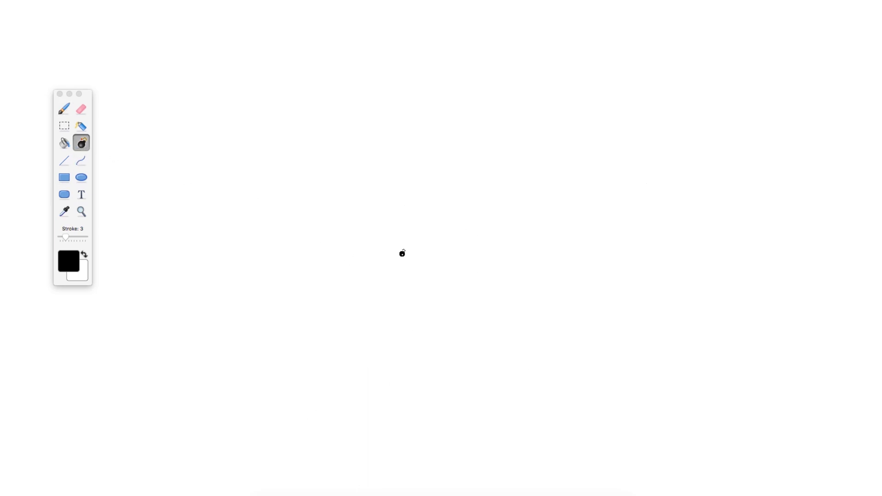